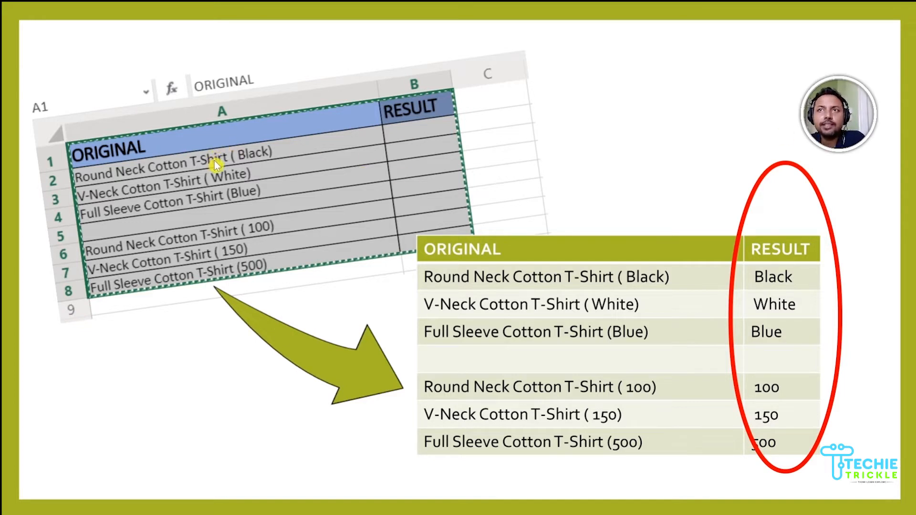
mouse_move(438, 127)
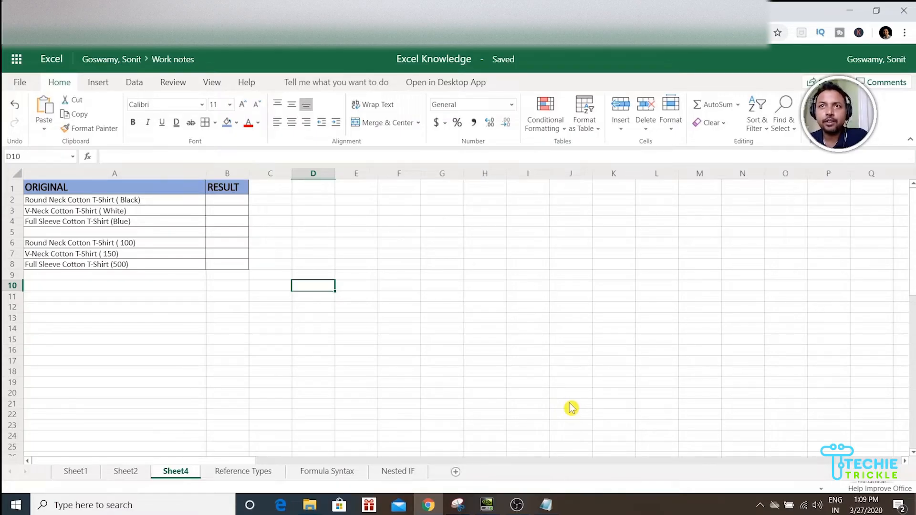
mouse_move(220, 201)
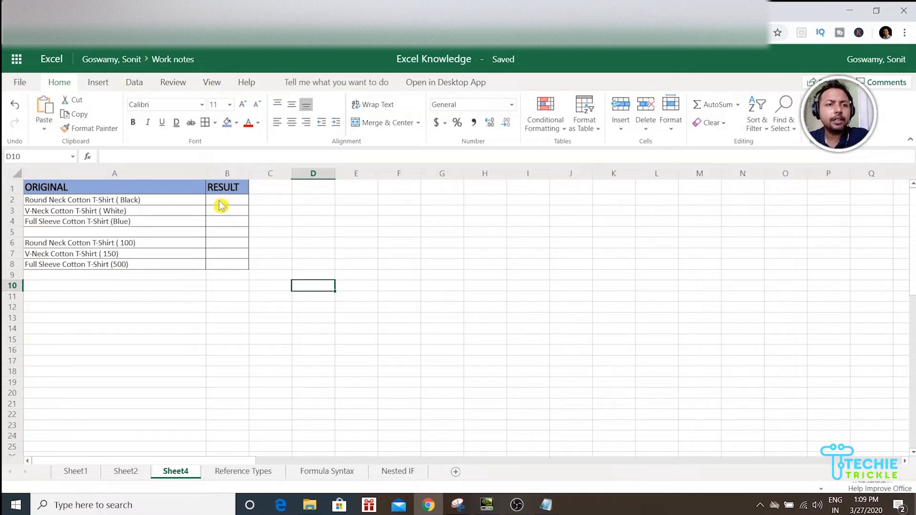
mouse_move(251, 249)
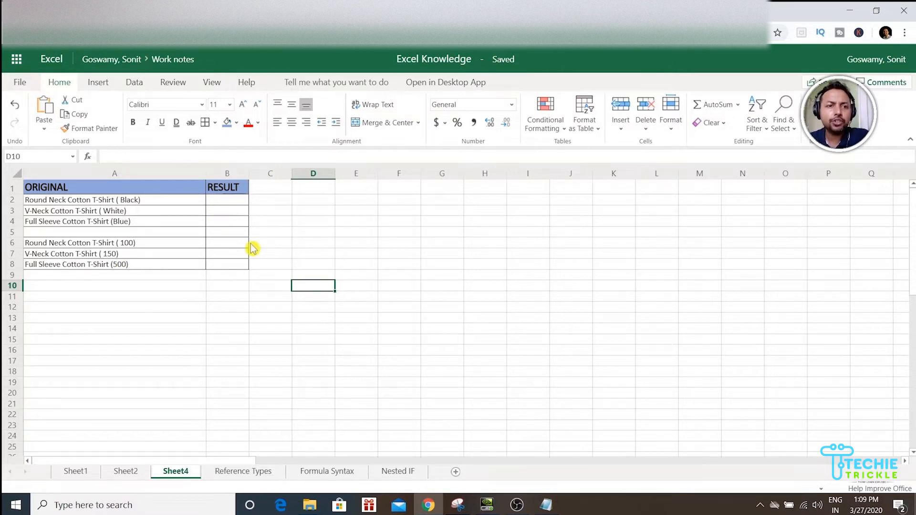
mouse_move(231, 203)
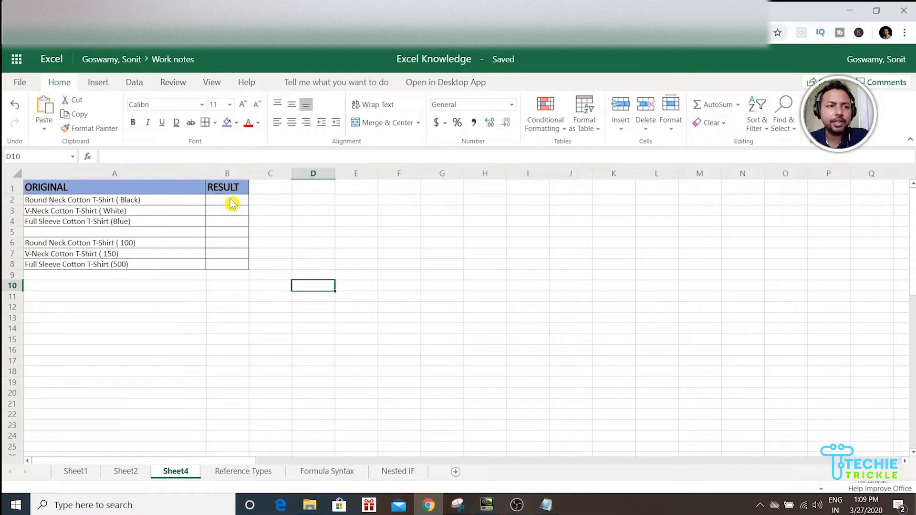
Select result cell B2 beside the Round Neck Cotton T-Shirt ( Black) row
left_click(227, 199)
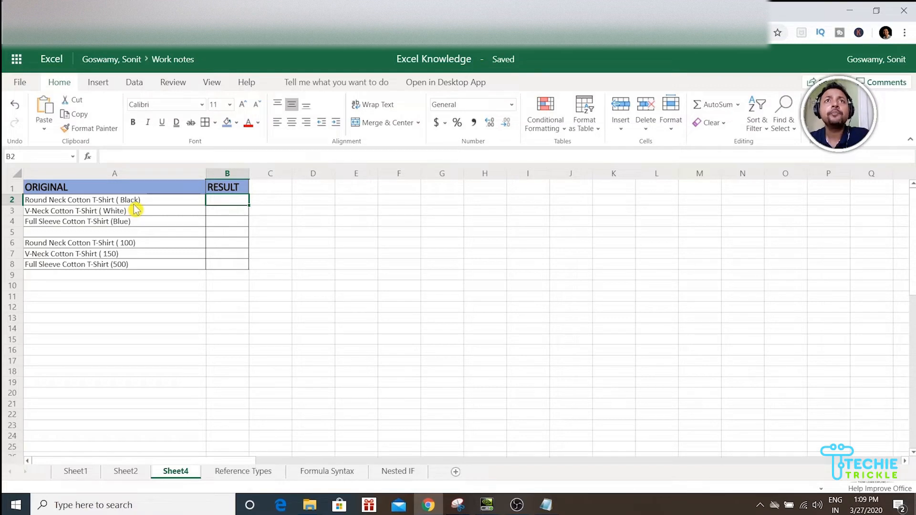
mouse_move(129, 205)
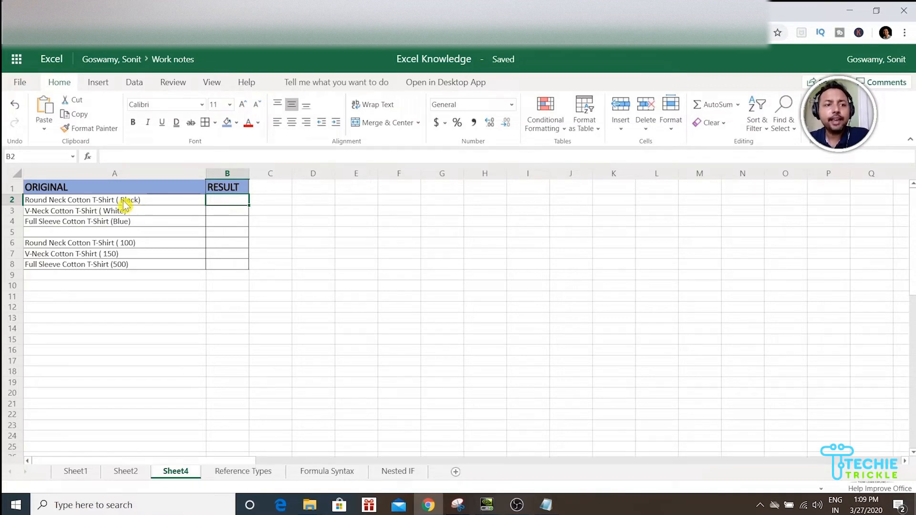
mouse_move(140, 208)
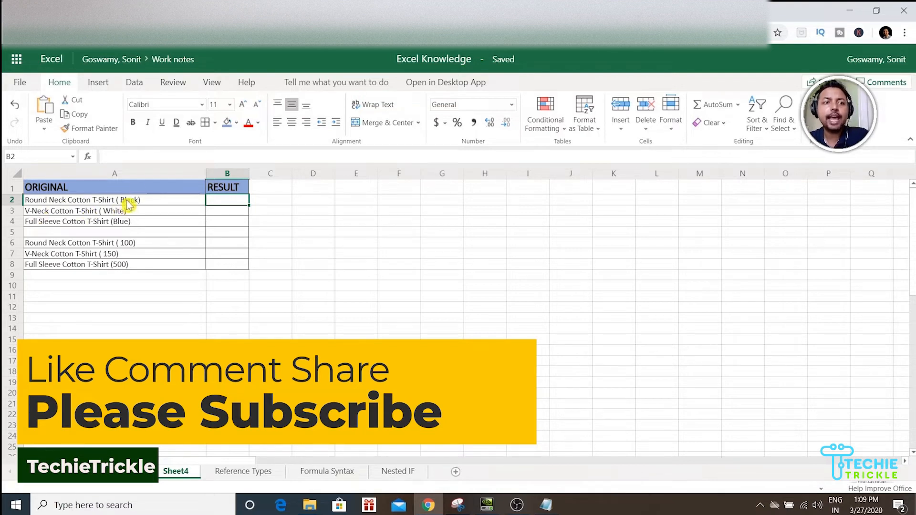
mouse_move(139, 203)
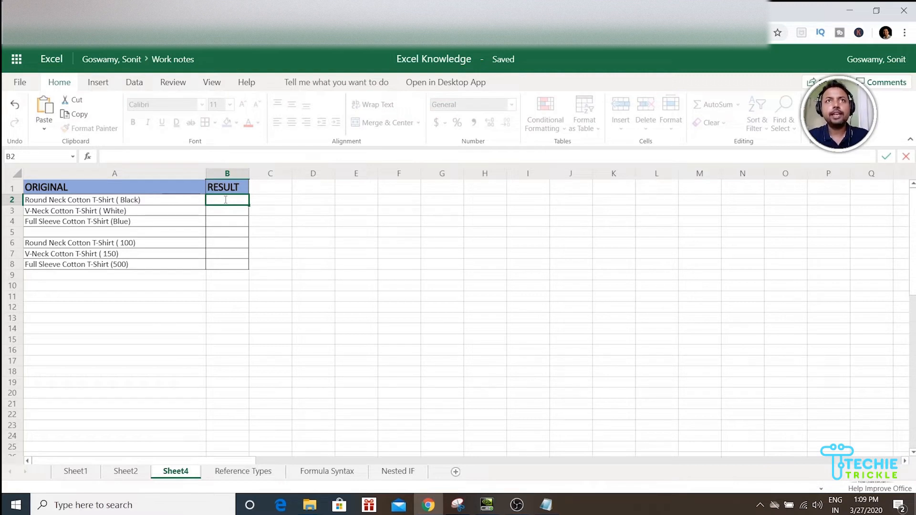
Begin B2 with =MID(A2,FIND( so the start position comes from a nested FIND
type("=")
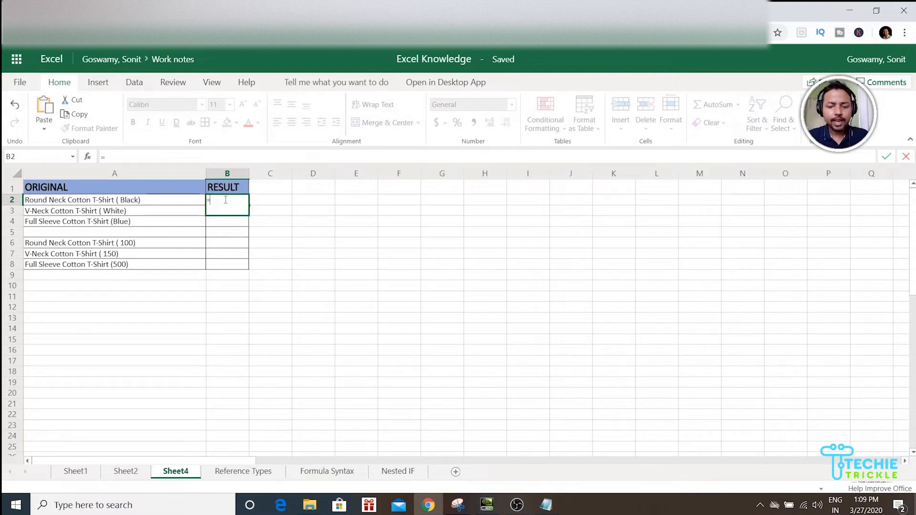
type("MID")
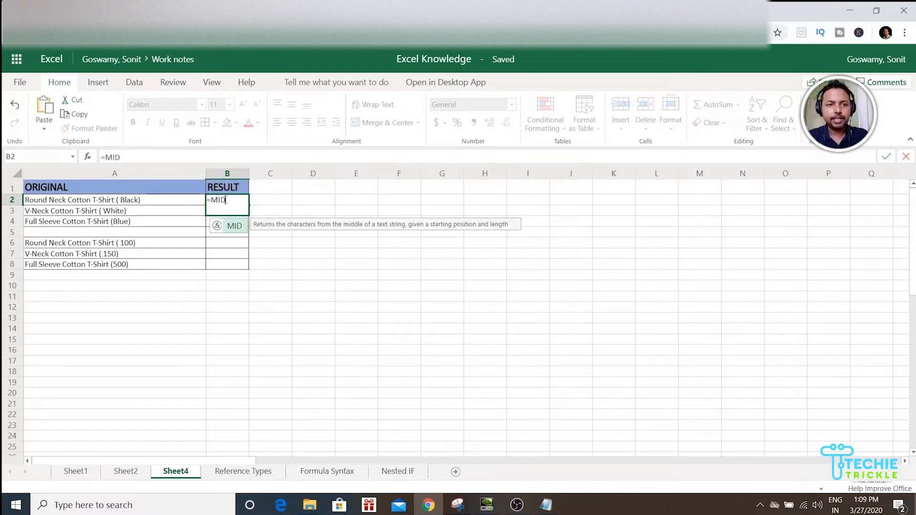
type("(")
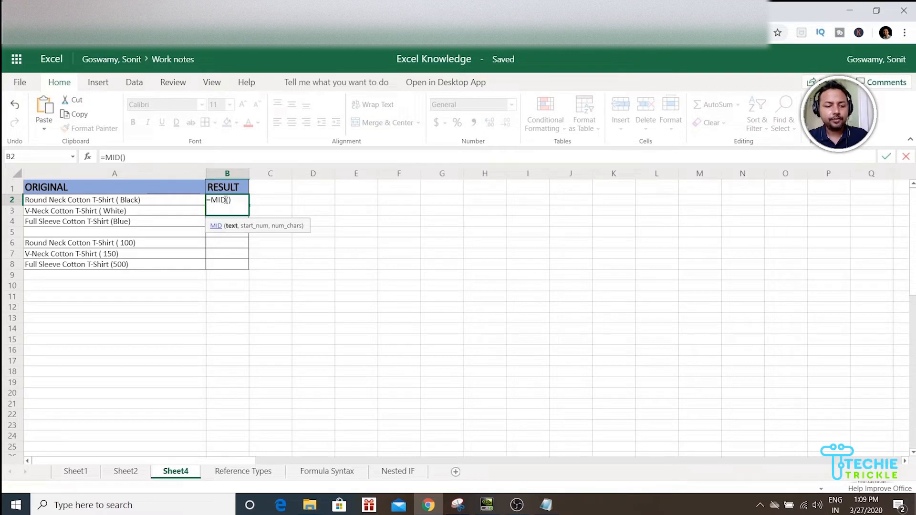
type("A2")
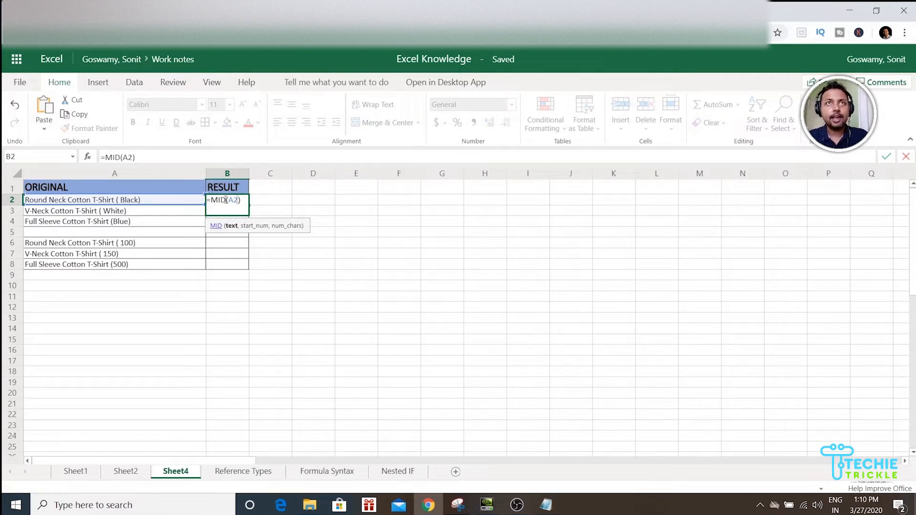
type(",F")
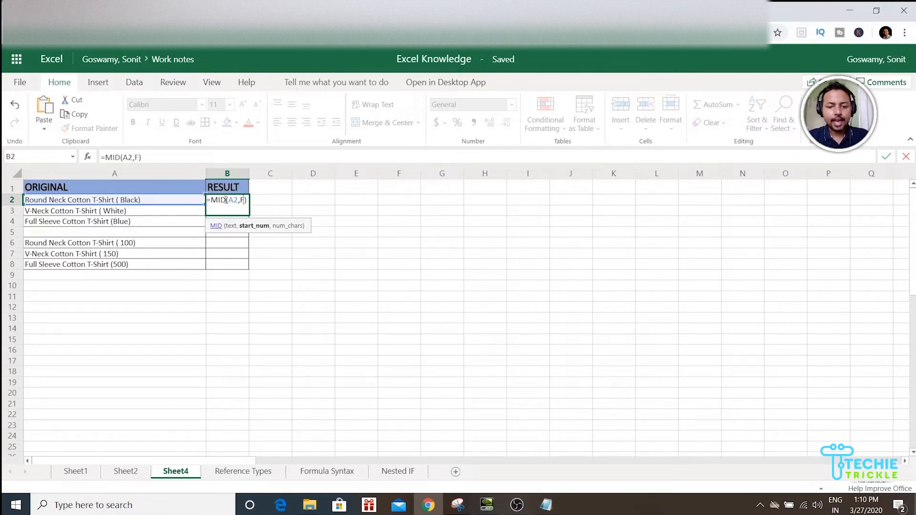
type("IND")
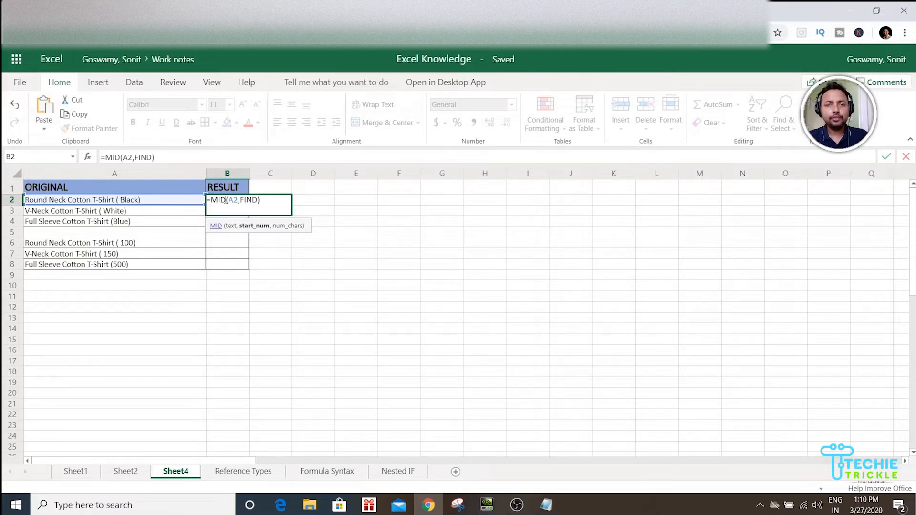
type("()")
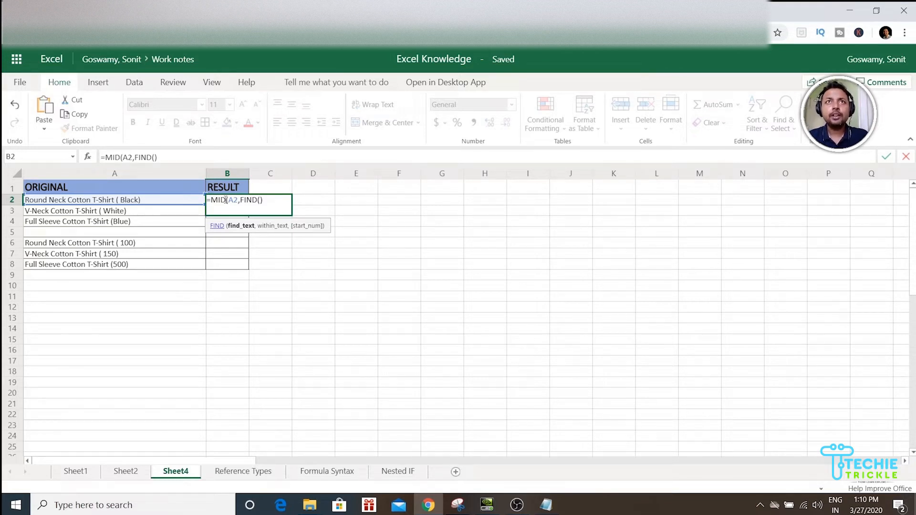
Complete FIND("(",A2)+1 as MID's start and add the comma before num_chars
type("\"")
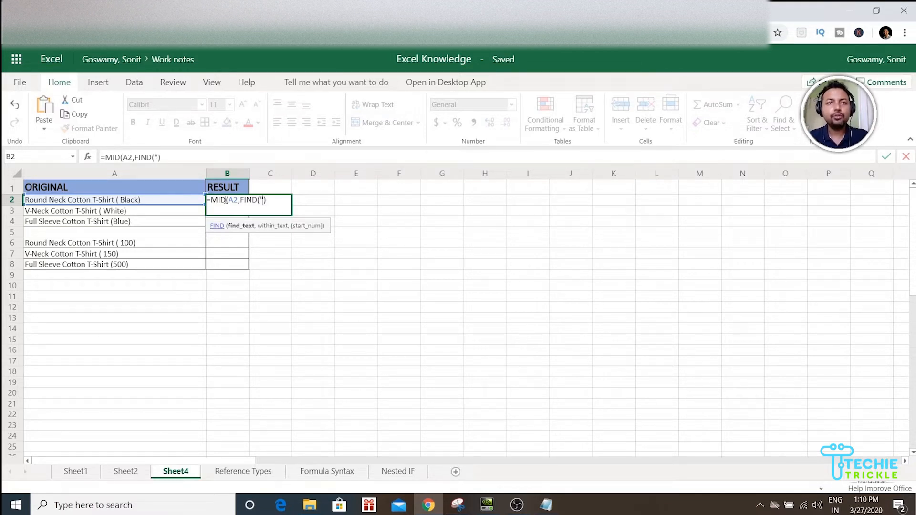
type("(")
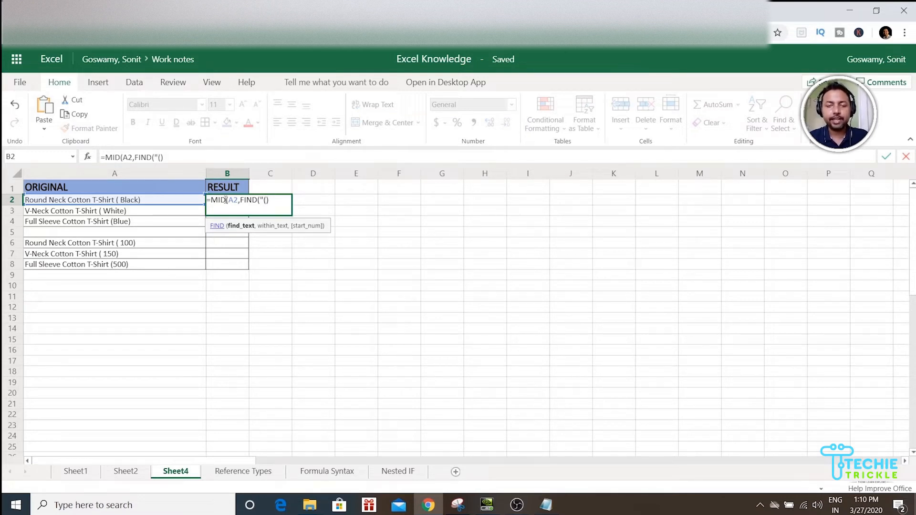
type("\"")
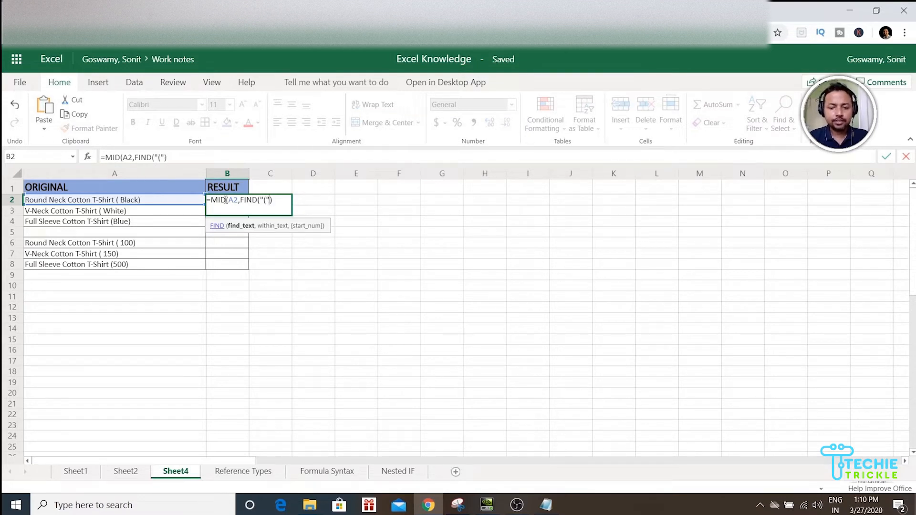
type(",A2")
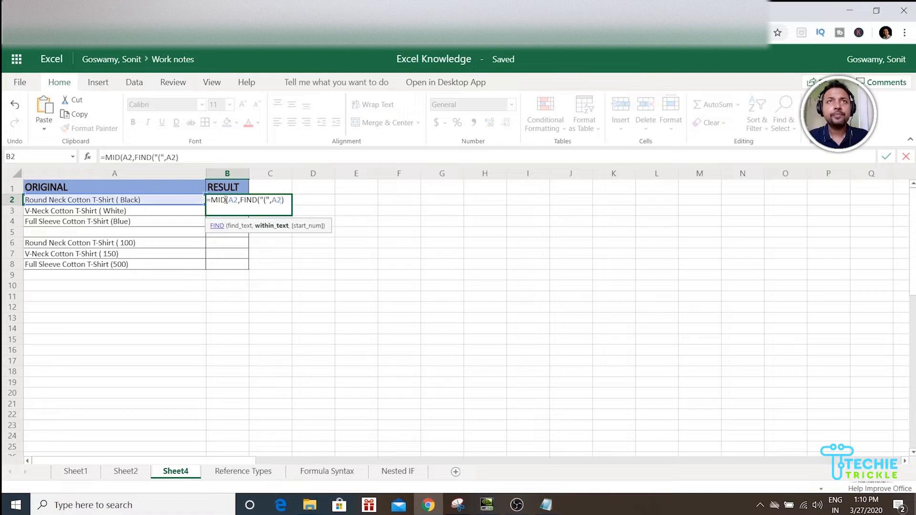
type(")")
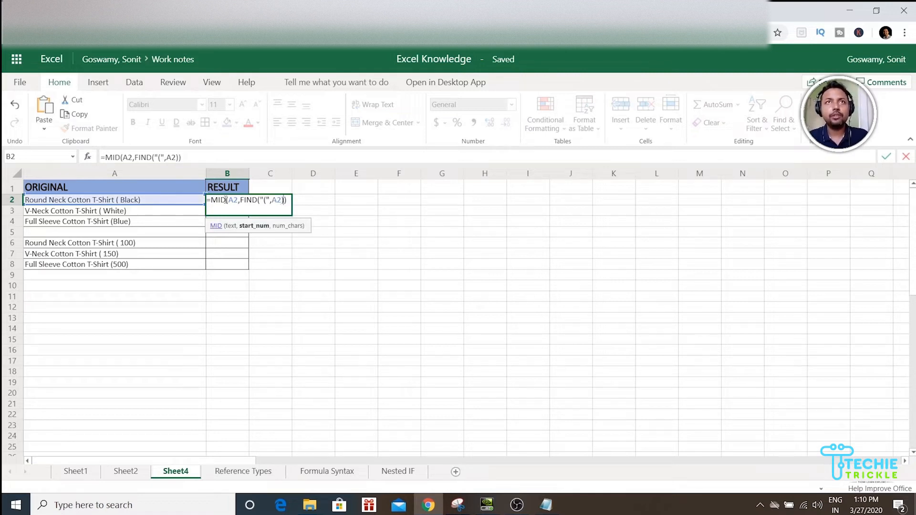
type("+1")
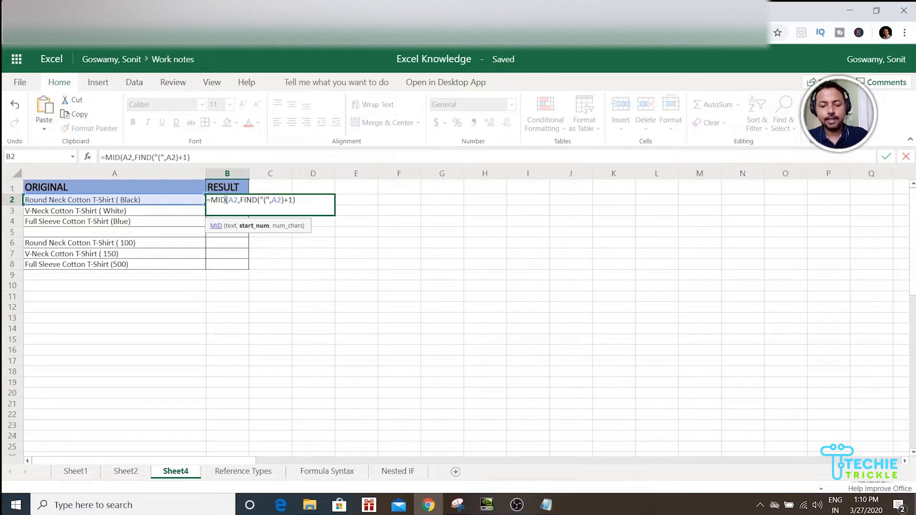
type(",LEN")
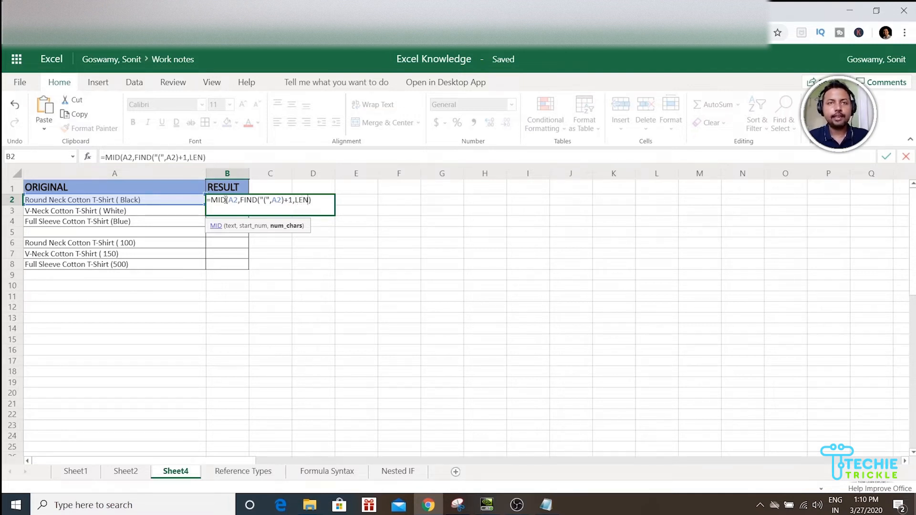
Supply num_chars as LEN(A2)-FIND("(",A2)-1 to finish the MID formula
type("(")
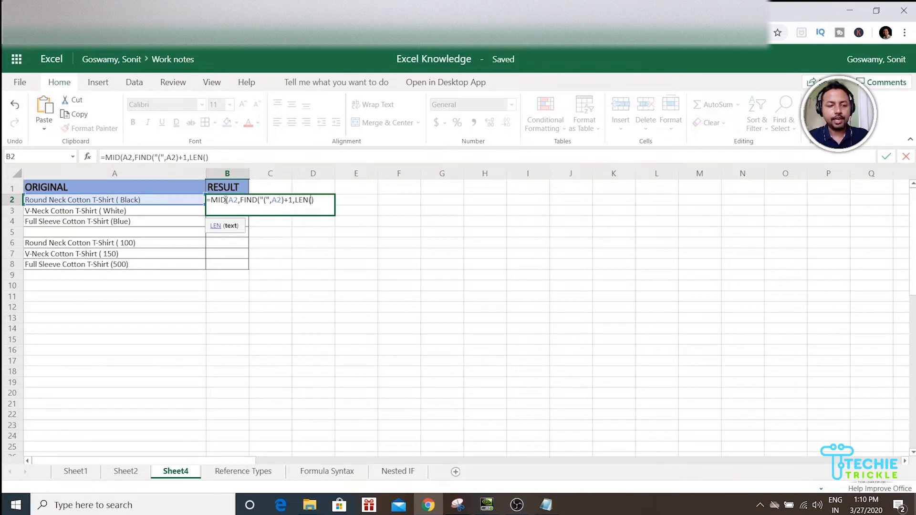
type("A2")
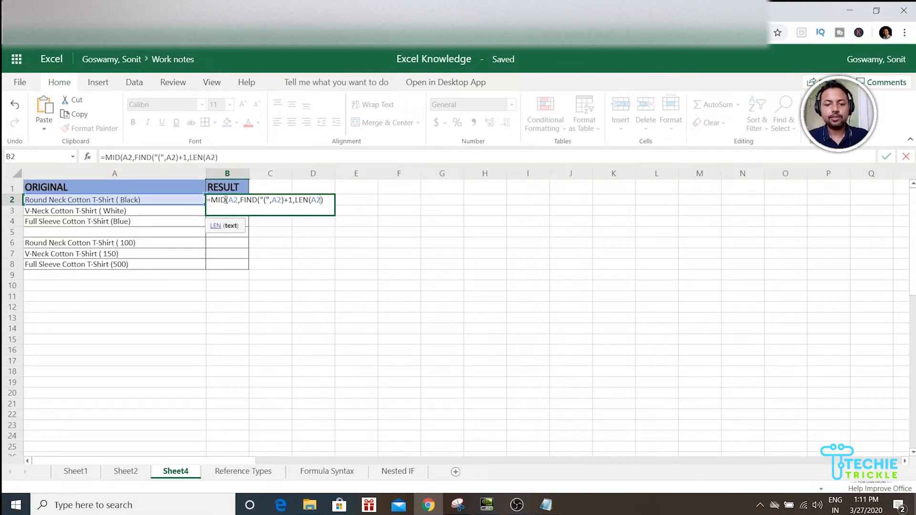
type(")")
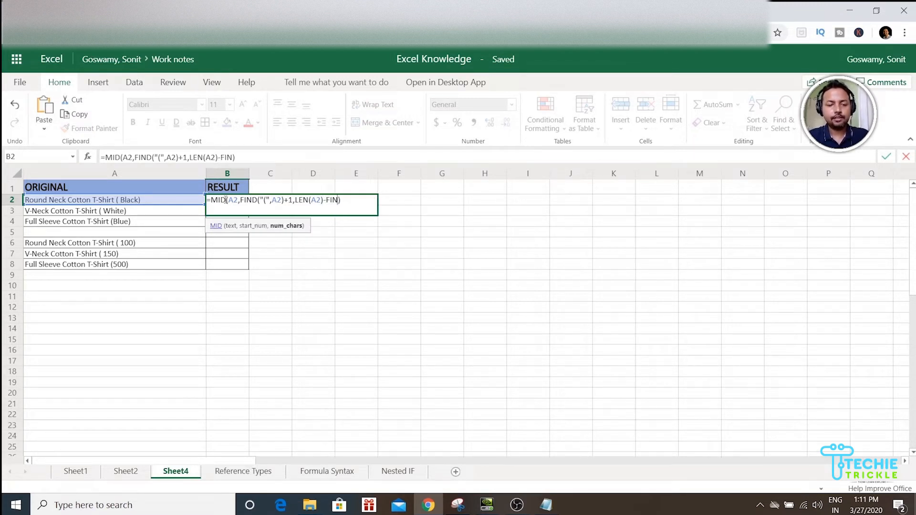
type("D(")
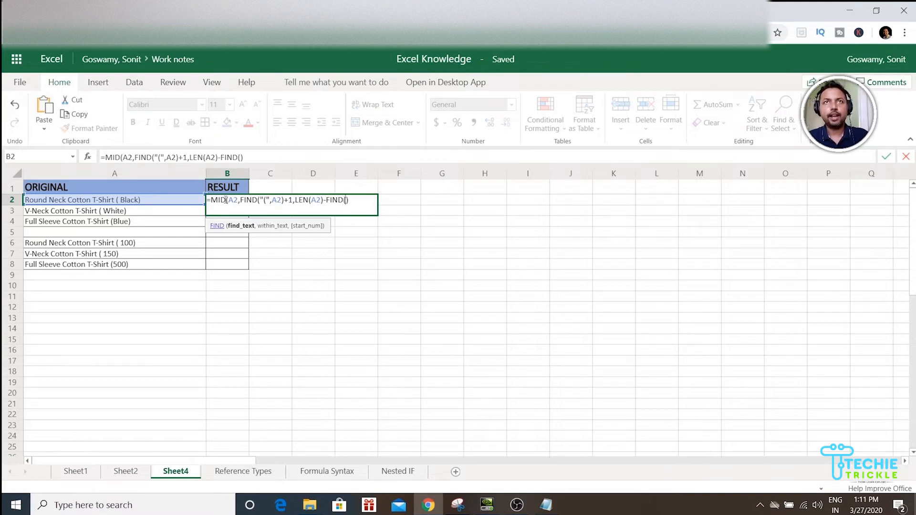
type("\"")
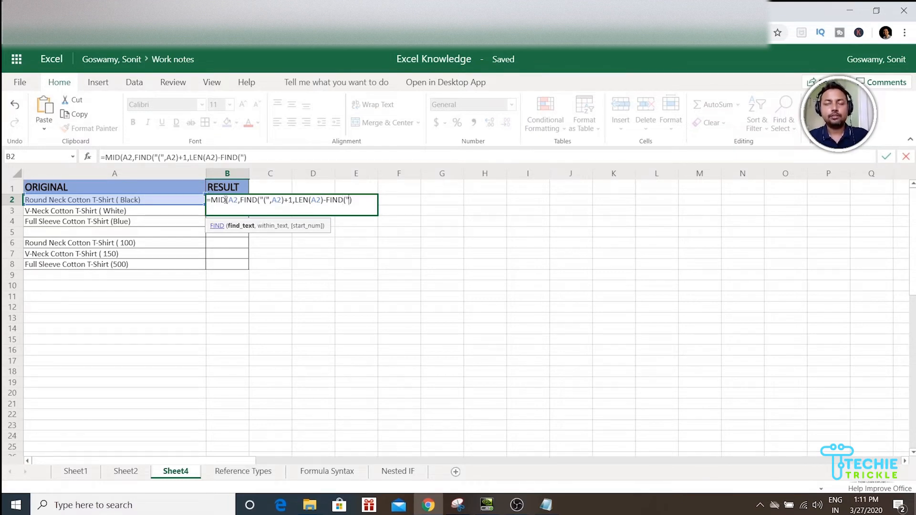
type("(")
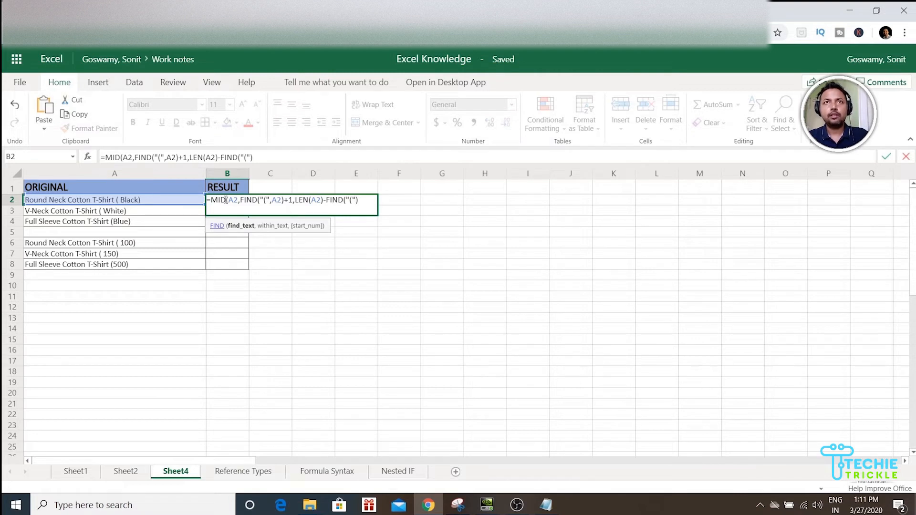
type("A2")
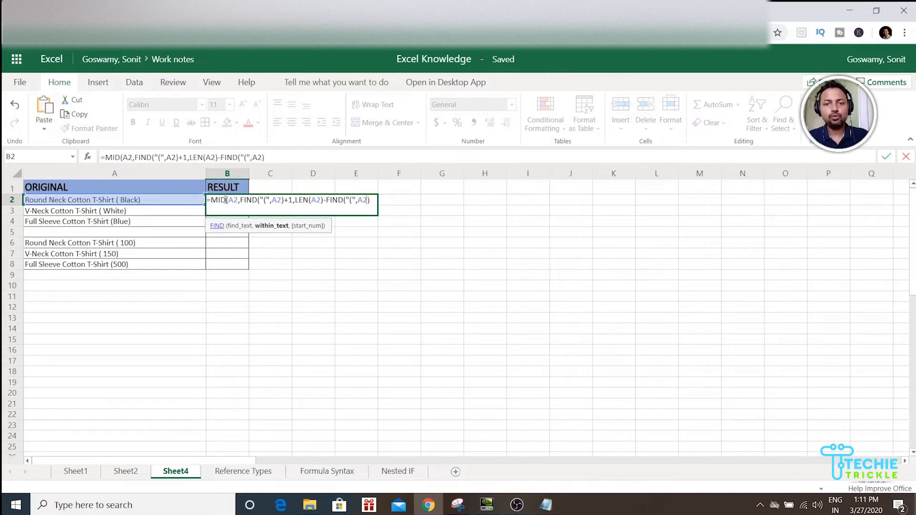
type("-")
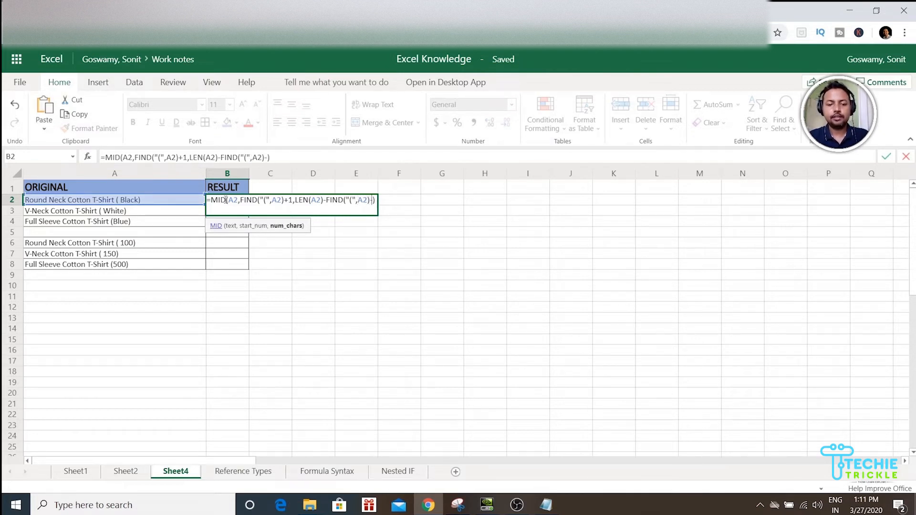
type("1")
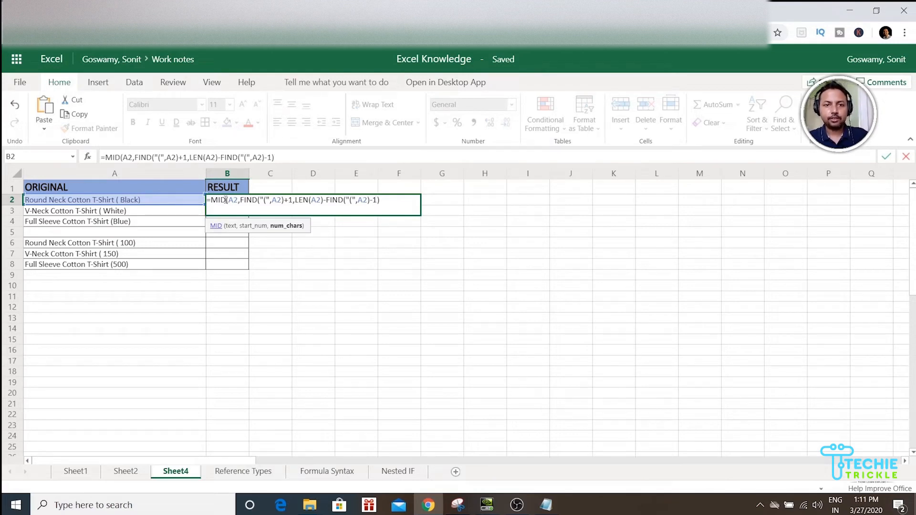
Commit the B2 formula so it returns Black
left_click(380, 199)
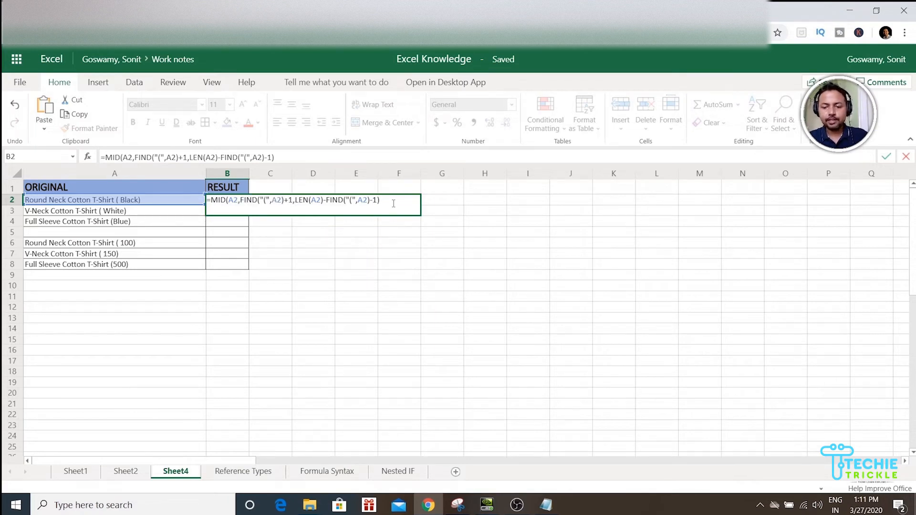
key("enter")
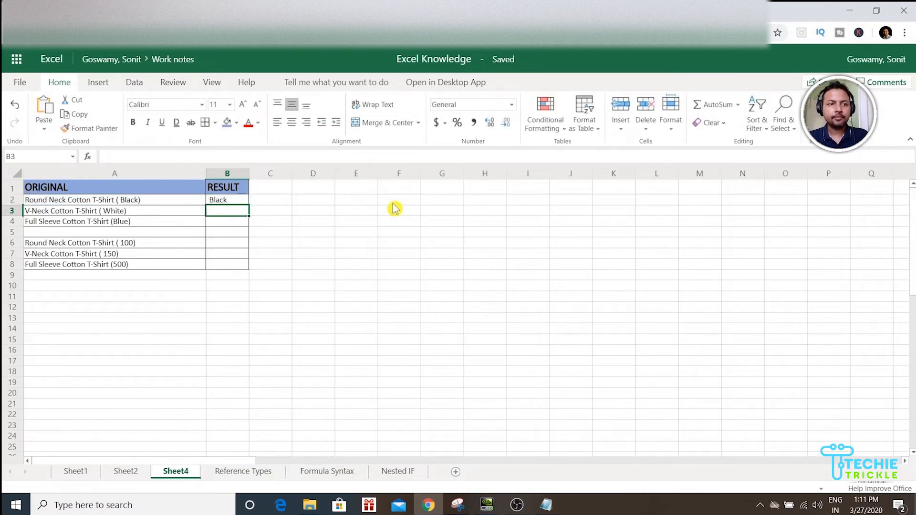
Fill B2's formula down through B8 giving White, Blue, 100, 150, 500, and clear B5's #VALUE! error
left_click(228, 200)
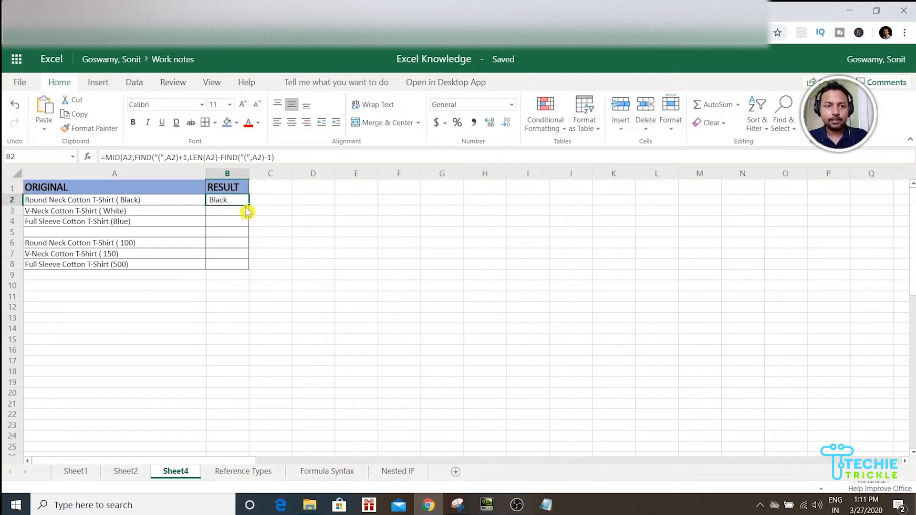
left_click(270, 210)
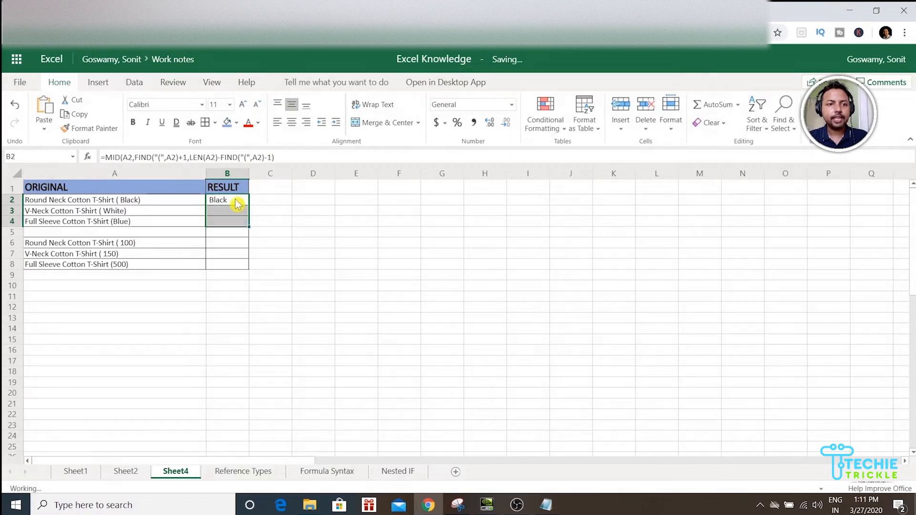
left_click_drag(227, 200, 228, 220)
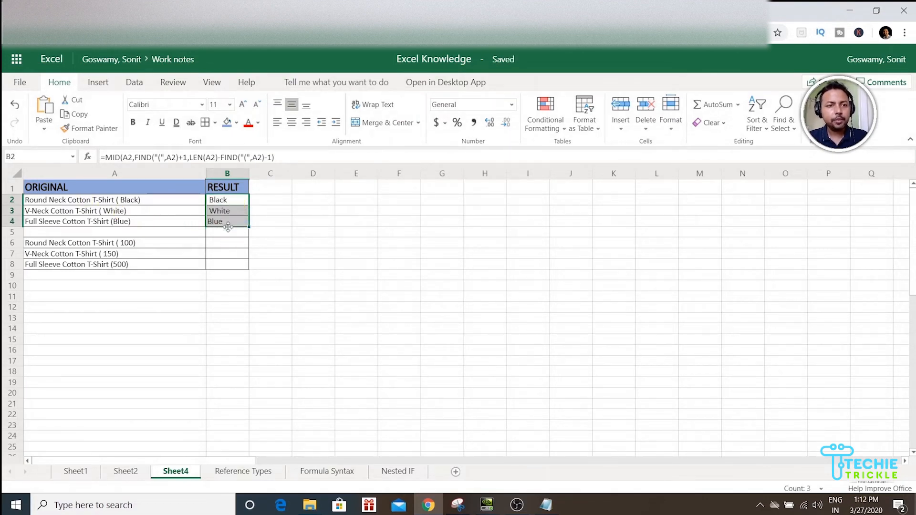
left_click_drag(227, 200, 228, 243)
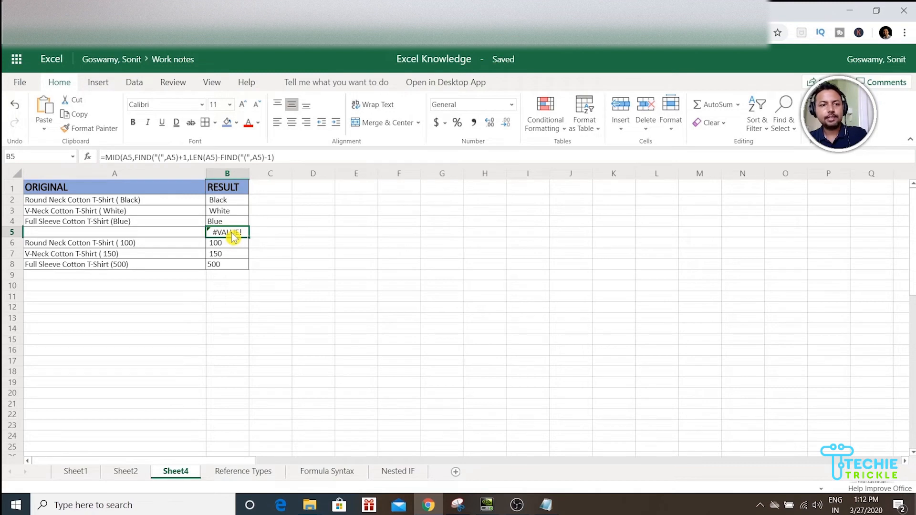
key("Delete")
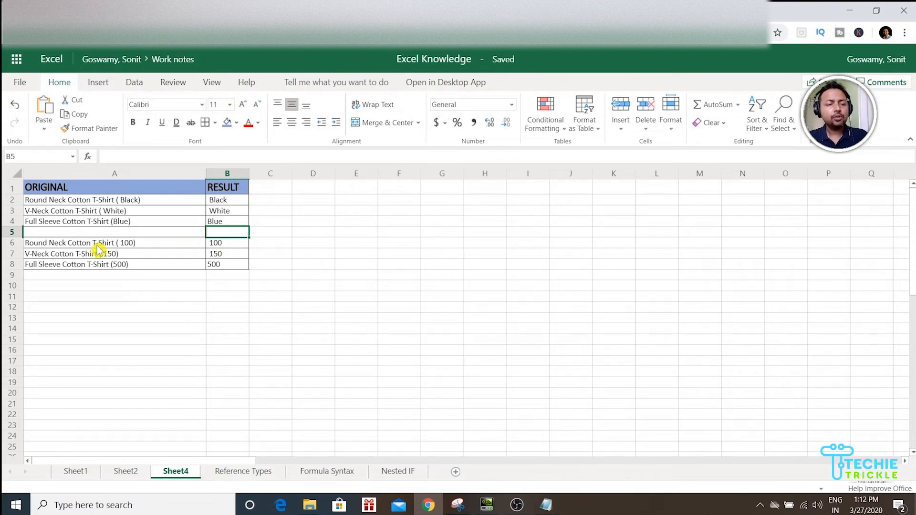
left_click(114, 242)
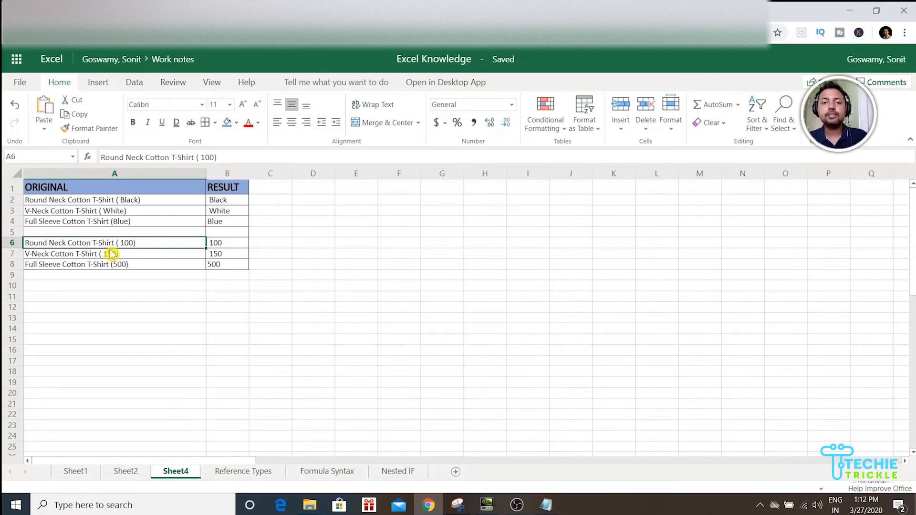
mouse_move(58, 246)
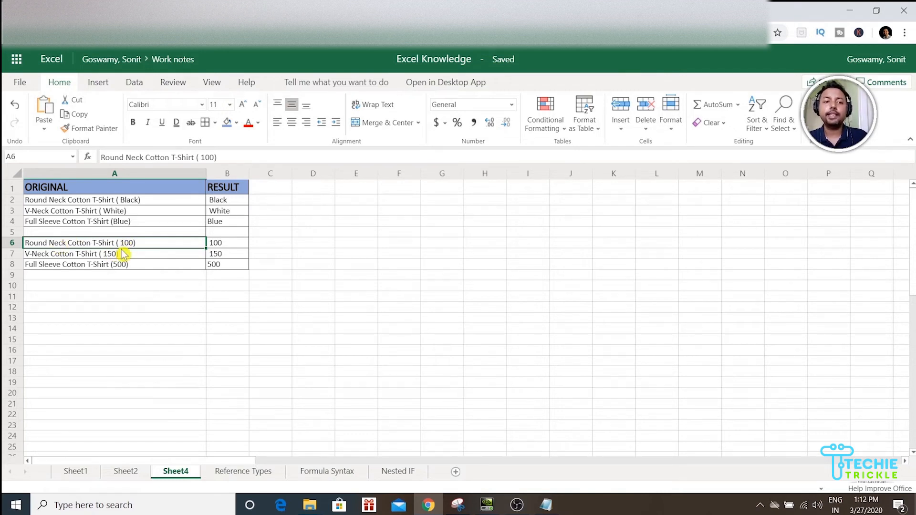
mouse_move(163, 246)
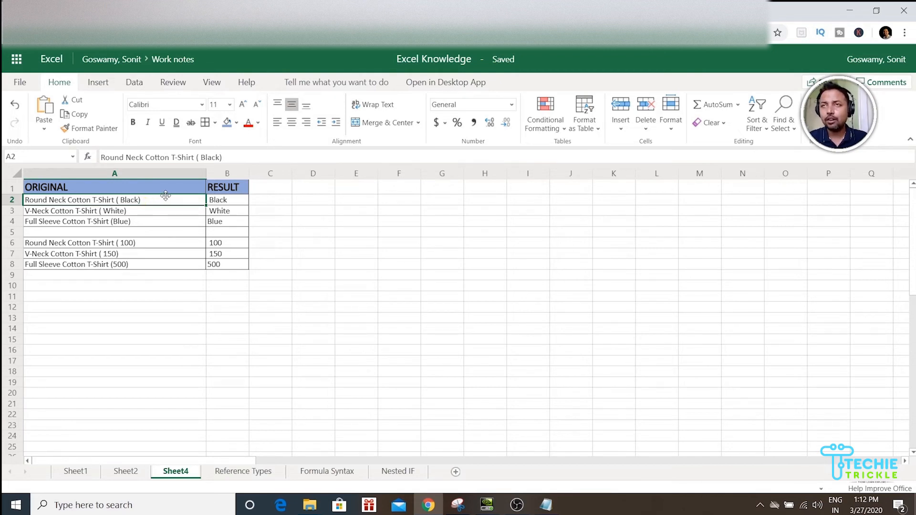
mouse_move(131, 205)
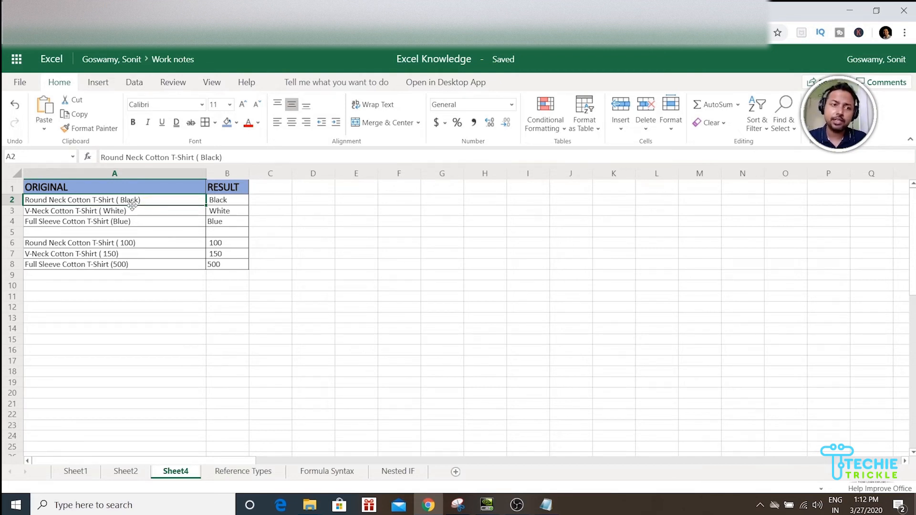
left_click(228, 200)
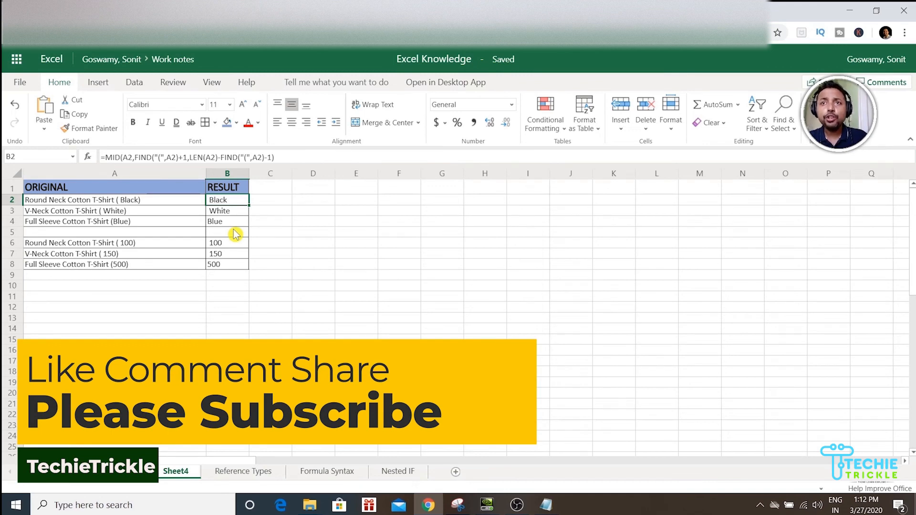
mouse_move(236, 221)
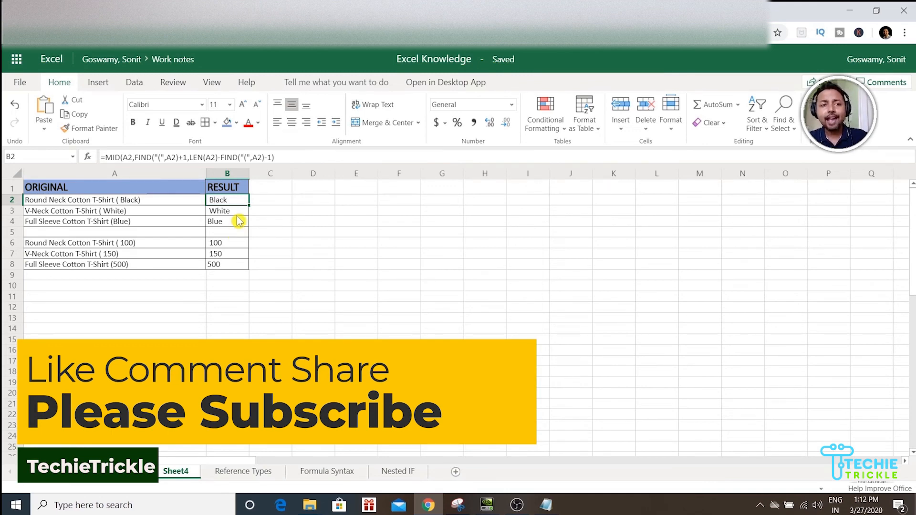
mouse_move(58, 302)
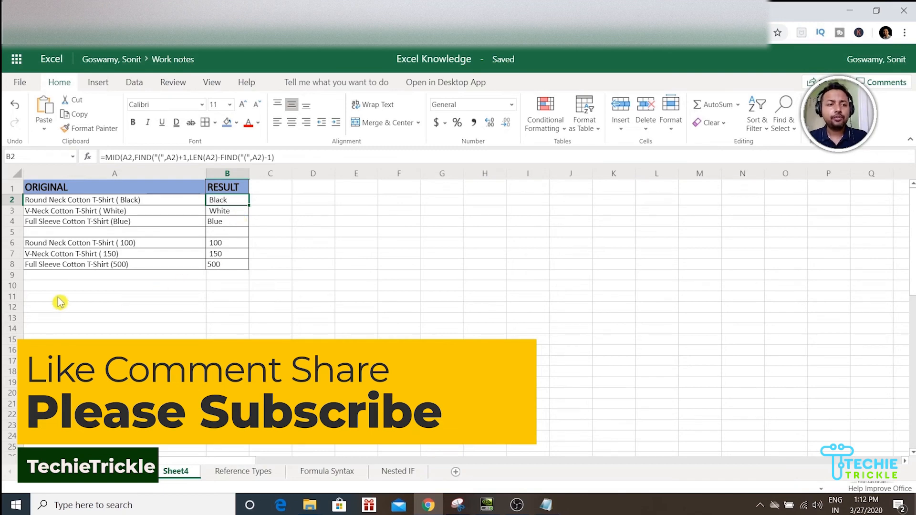
Enter 'Round Neck Cotton T-Shirt ( Black Grey)' in A12 as a challenge example
left_click(79, 243)
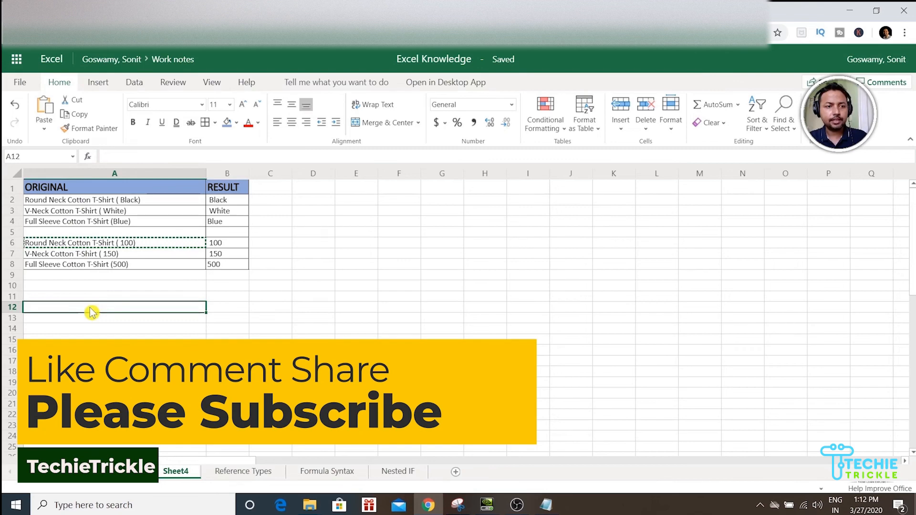
type("Round Neck Cotton T-Shirt ( 100)")
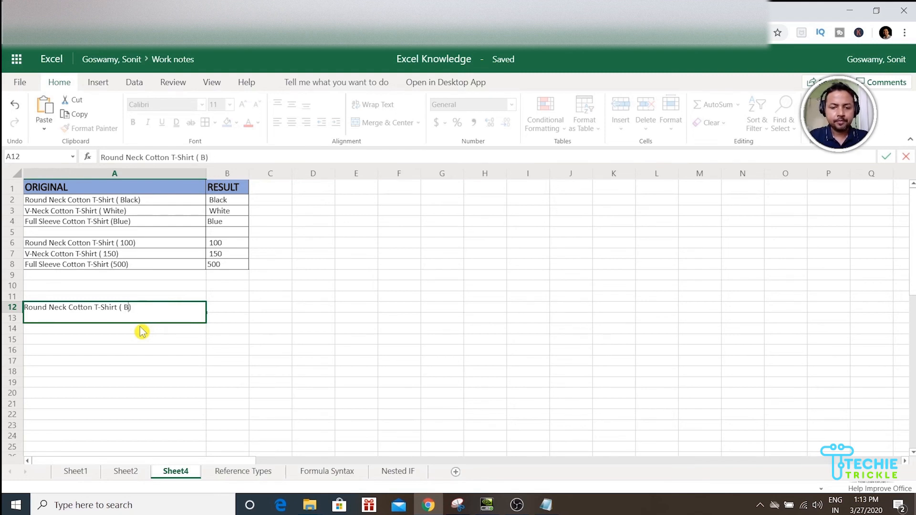
type("lack")
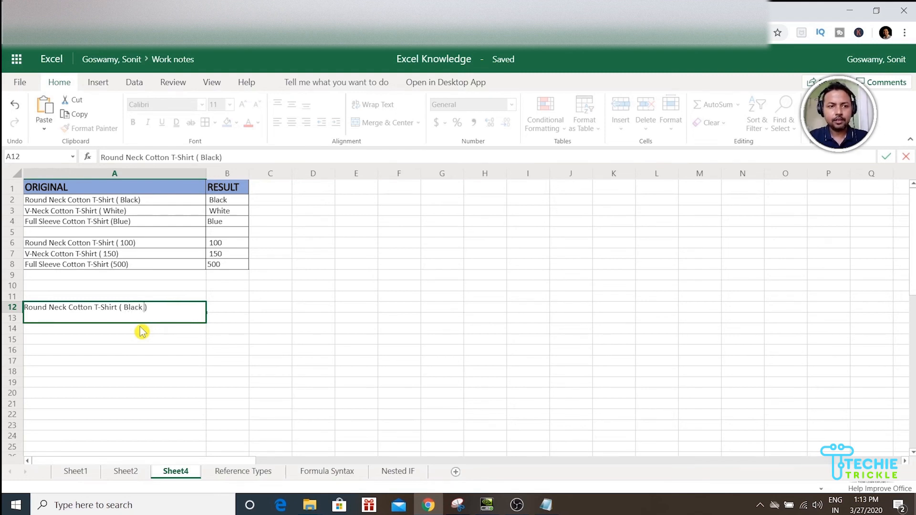
type("Grey")
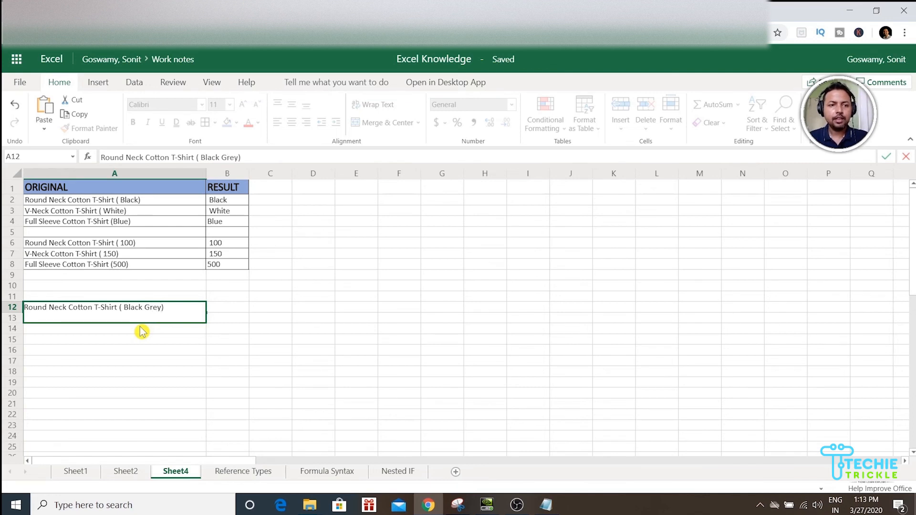
mouse_move(234, 319)
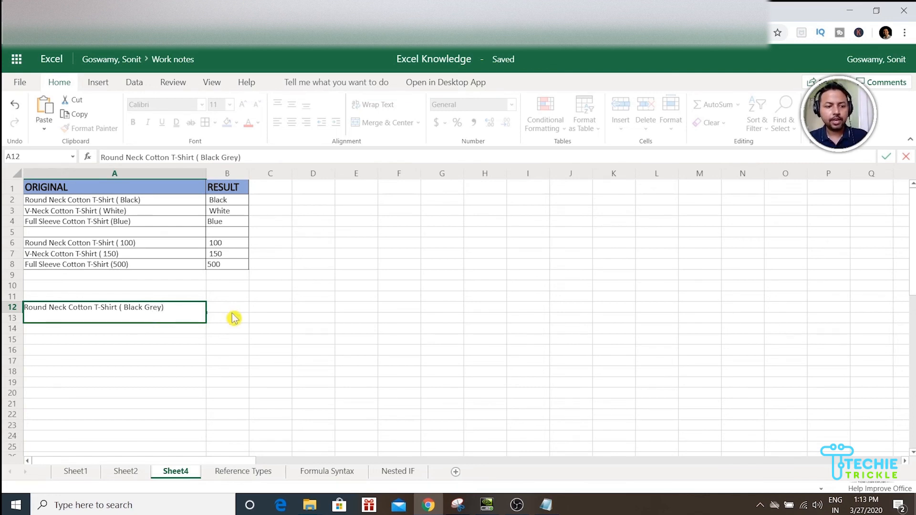
left_click(227, 307)
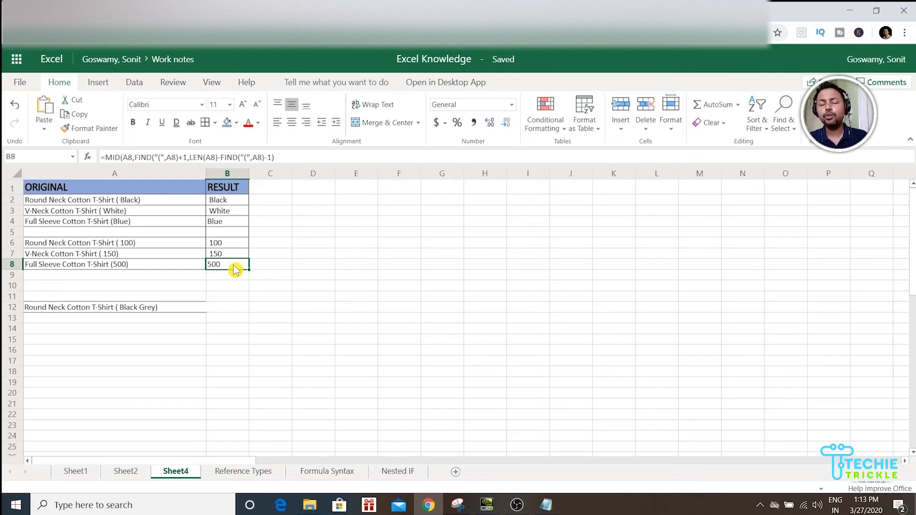
mouse_move(166, 314)
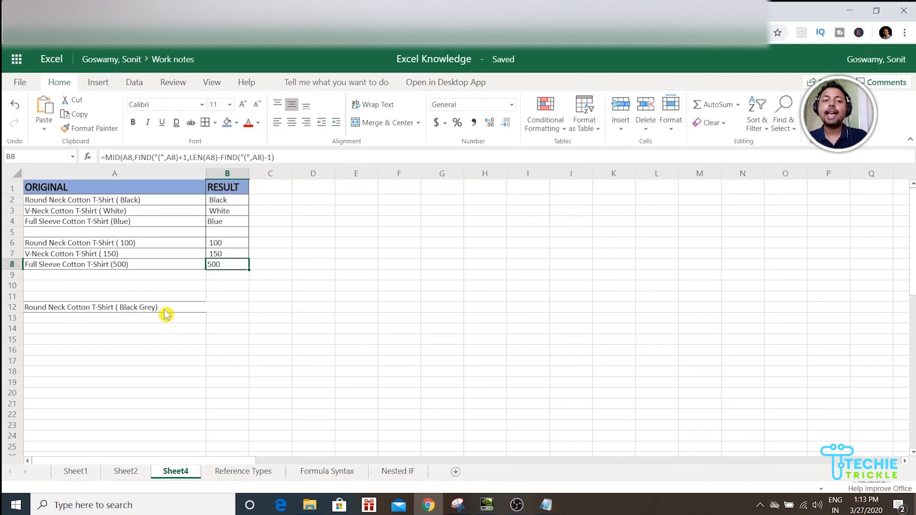
mouse_move(223, 313)
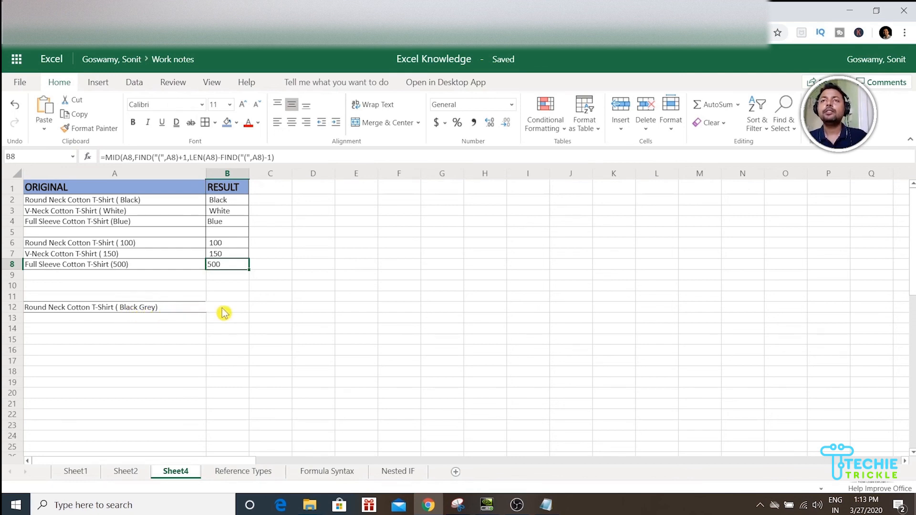